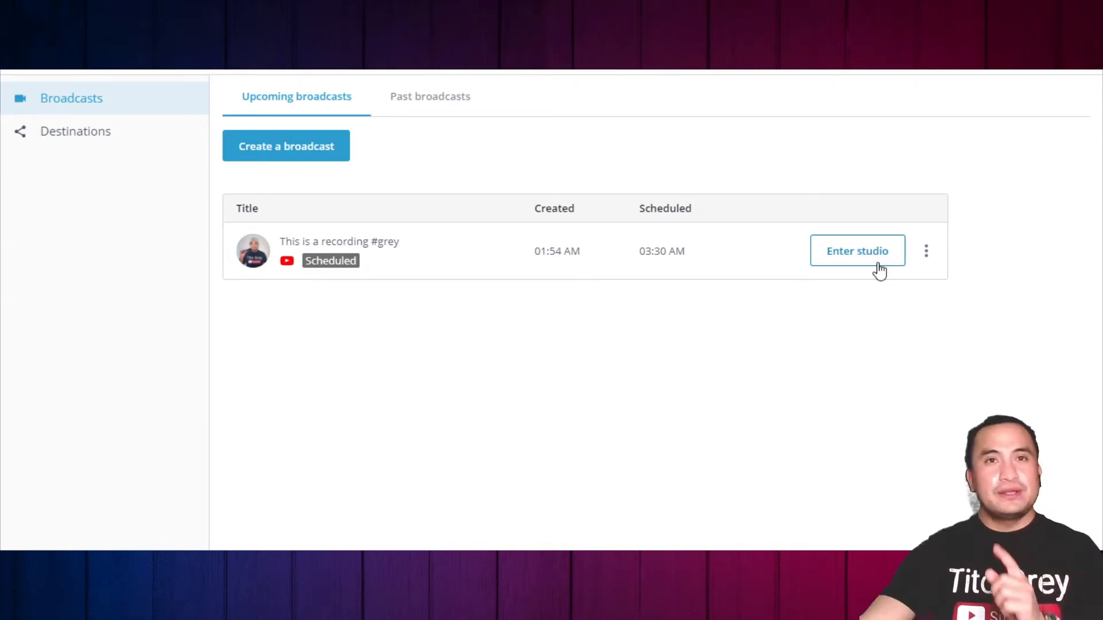
Go from the Broadcasts dashboard to the StreamYard Help Center site.
left_click(857, 252)
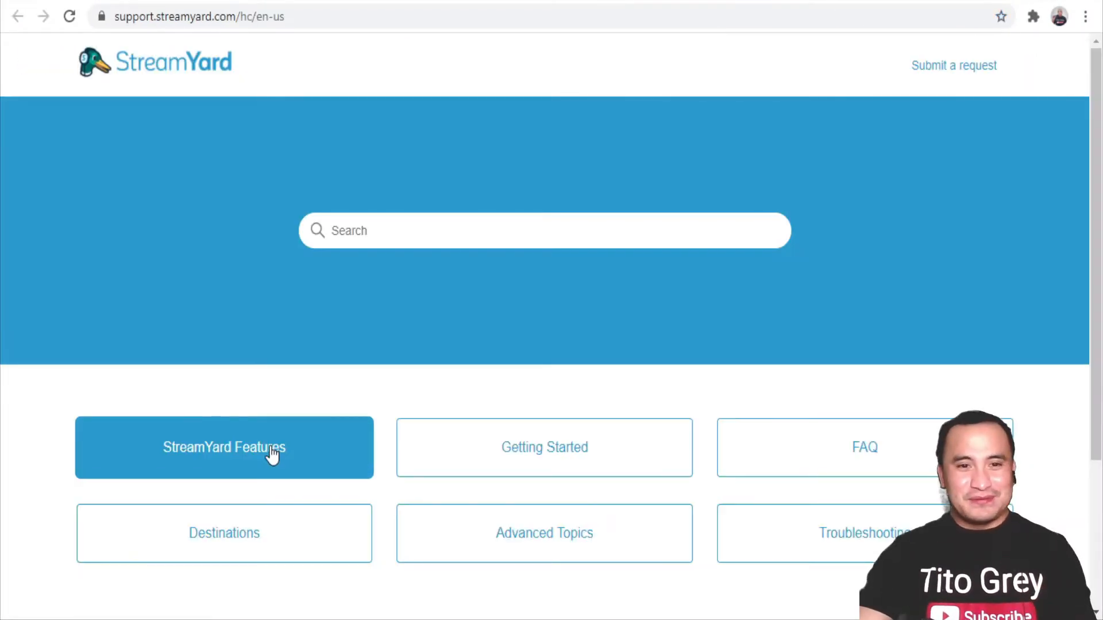
From StreamYard Features, reach the Giveaway Tool article and follow its giveaway page link.
left_click(224, 447)
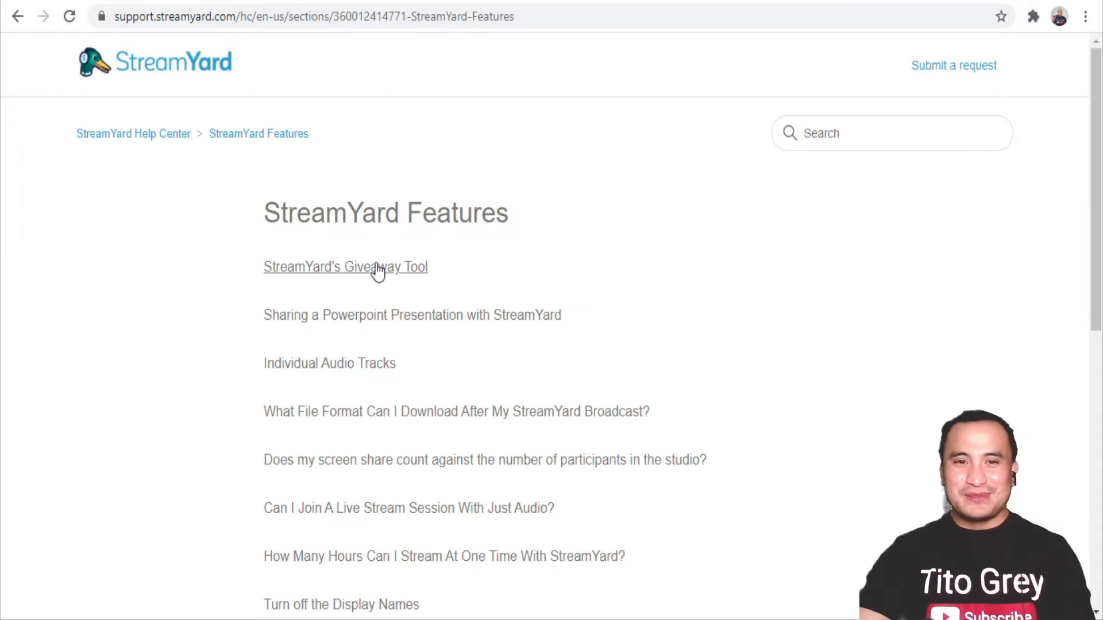
left_click(346, 267)
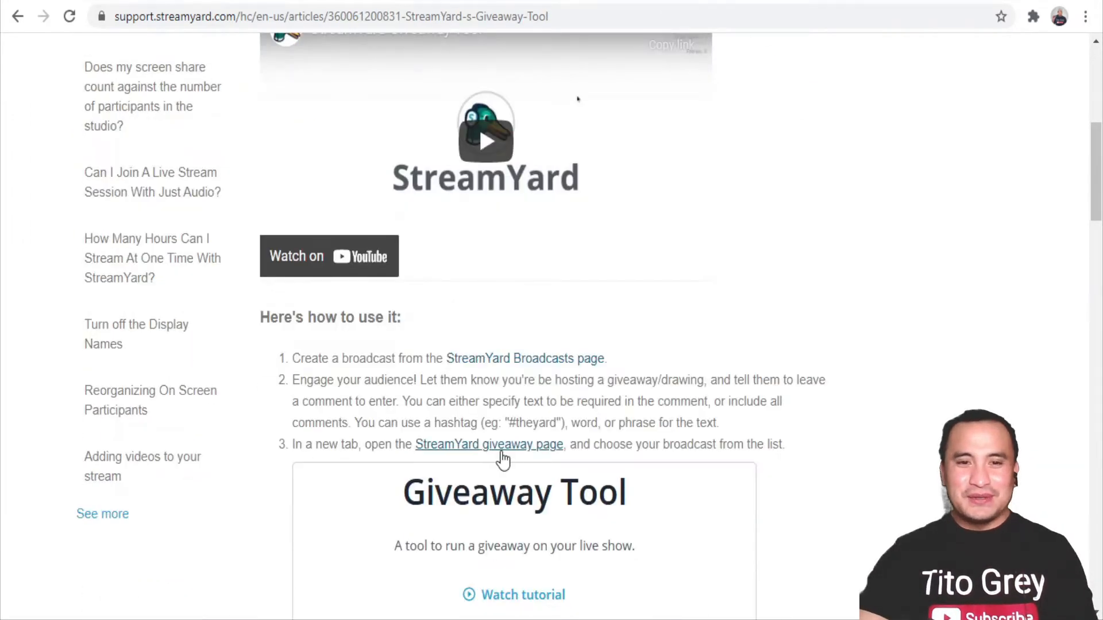
mouse_move(488, 456)
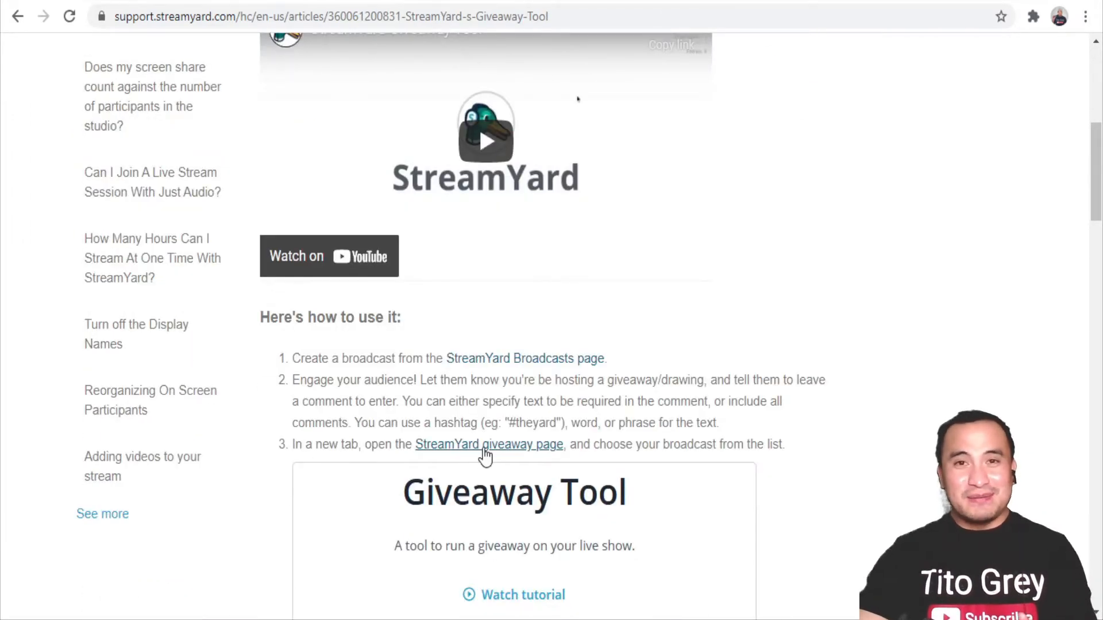
left_click(490, 444)
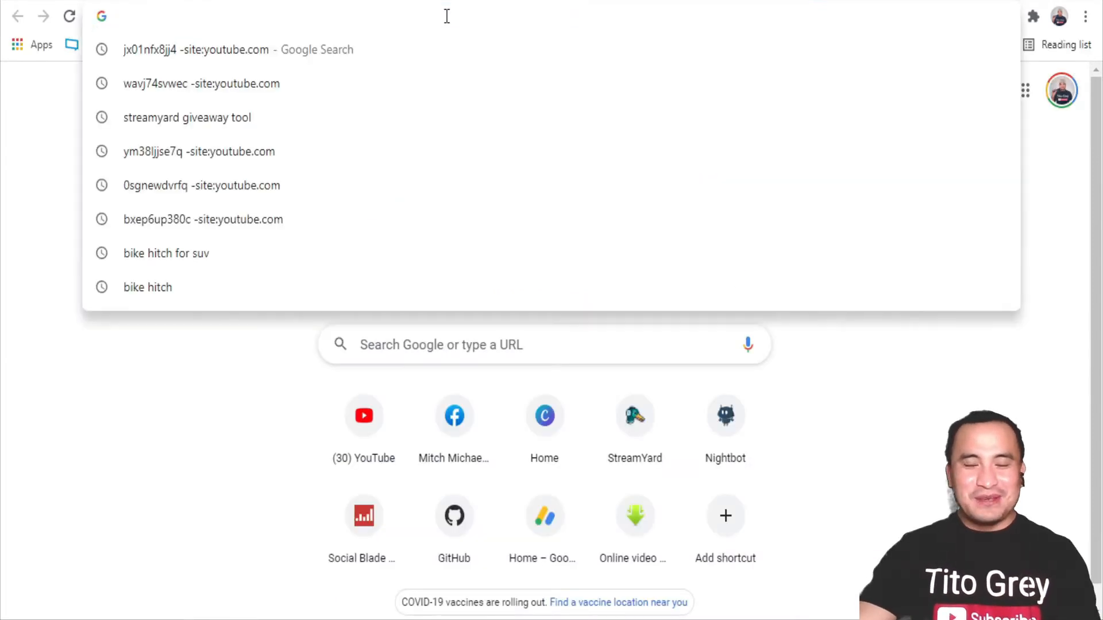
mouse_move(500, 146)
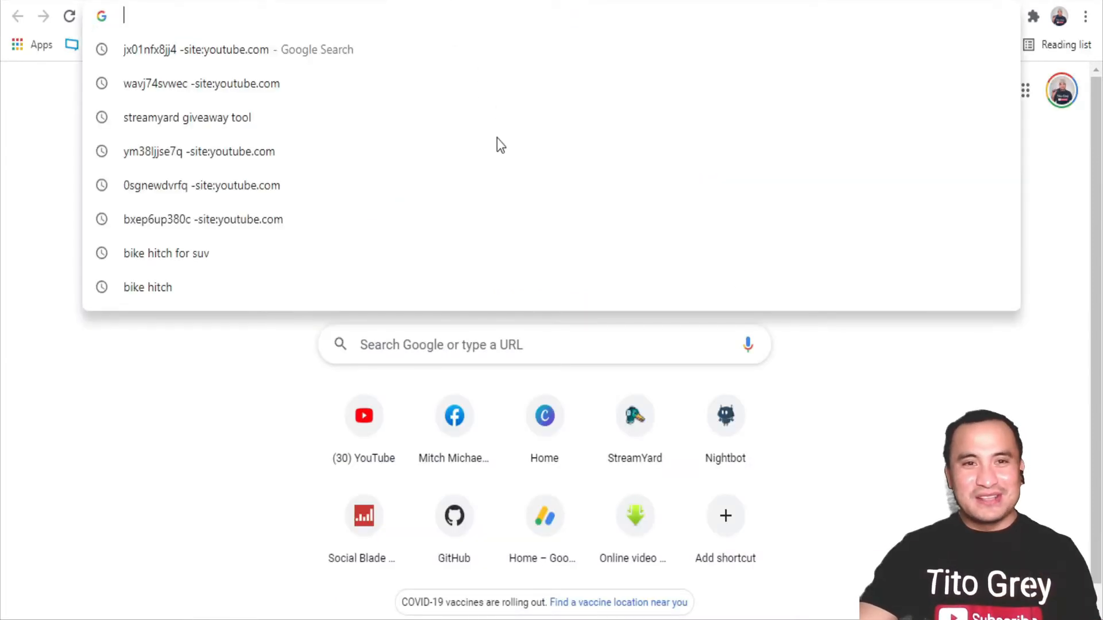
Load streamyard.com/giveaway in the new tab via the Giveaway Tool suggestion.
type("https://streamyard.com/giveaway")
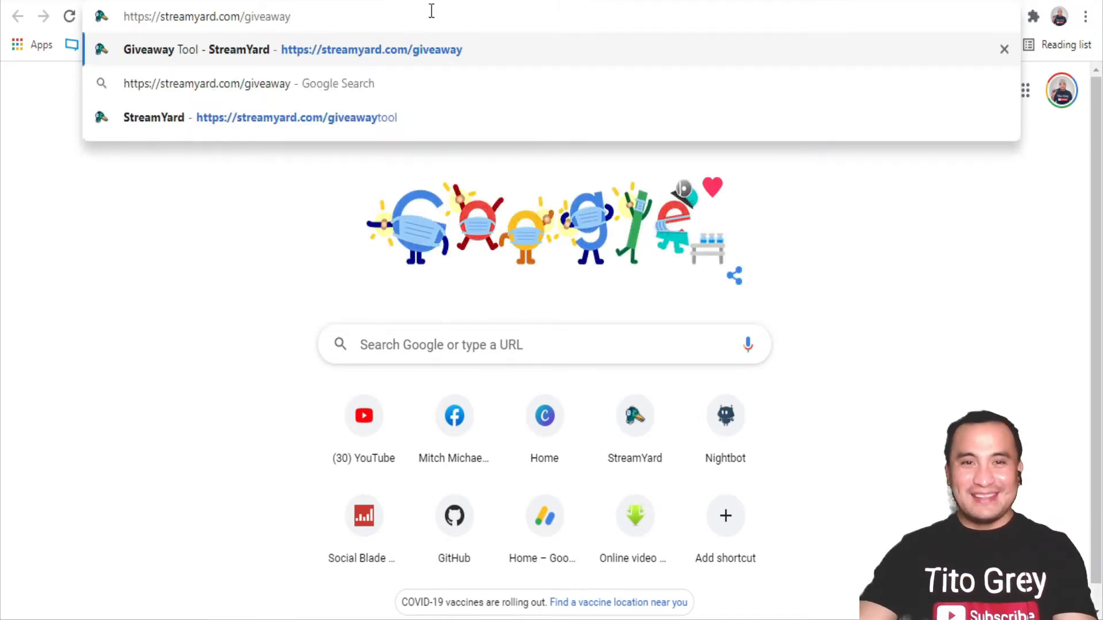
left_click(292, 50)
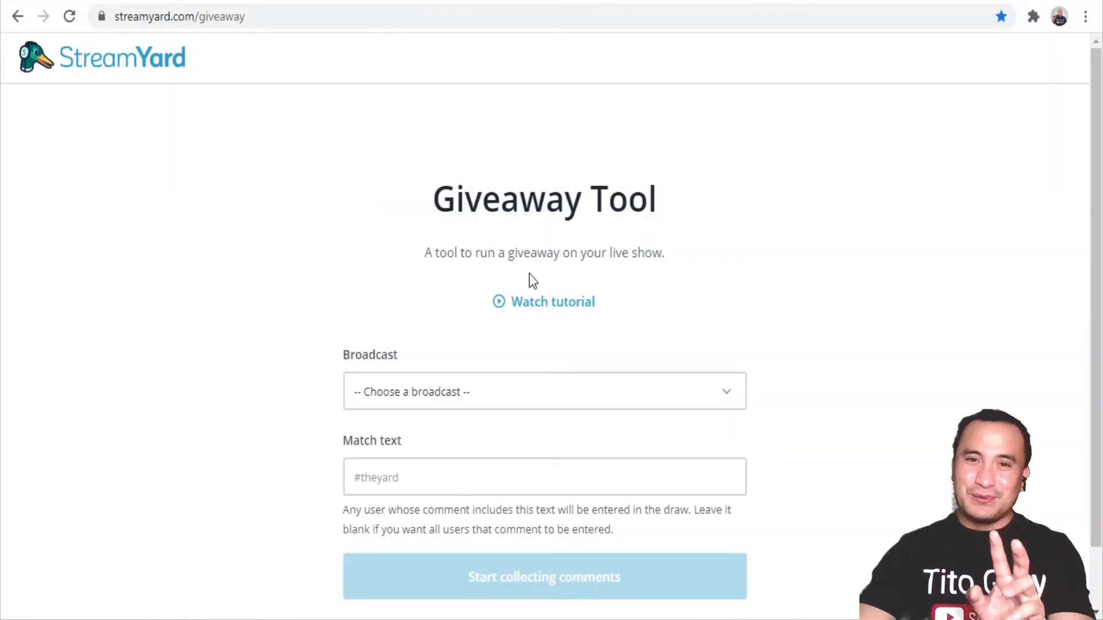
mouse_move(561, 351)
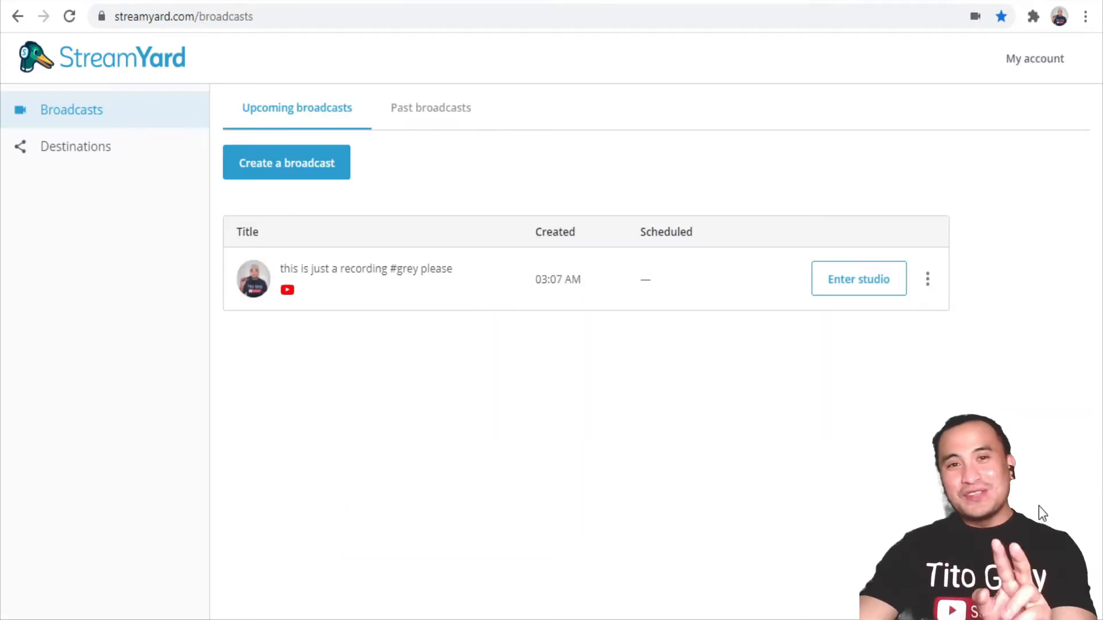
mouse_move(982, 393)
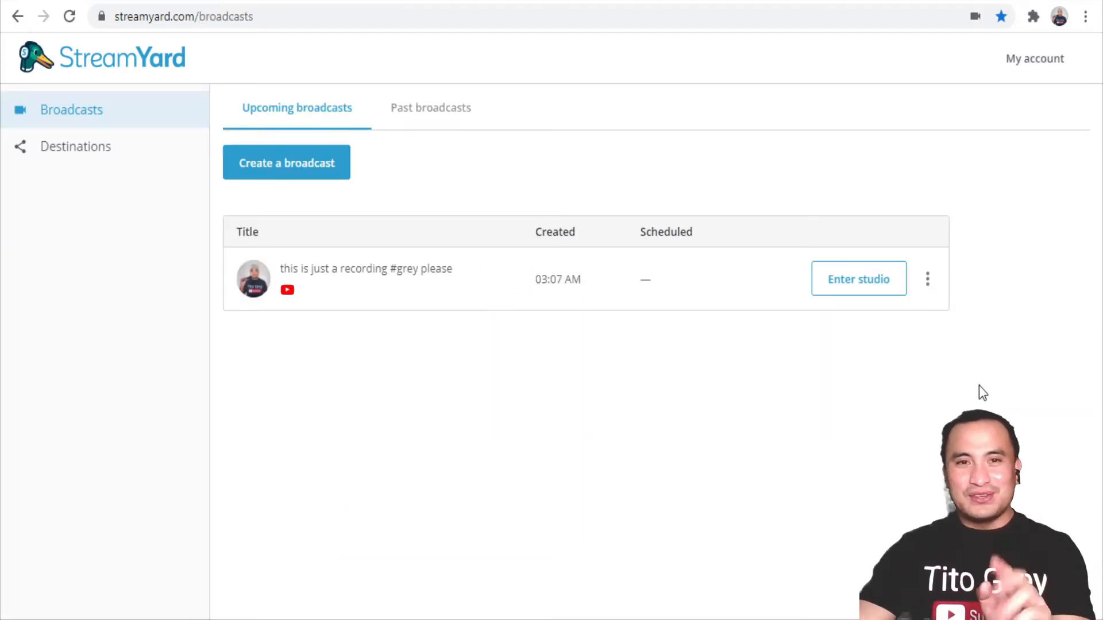
Enter the #grey recording broadcast's studio, passing the camera and mic check.
left_click(857, 278)
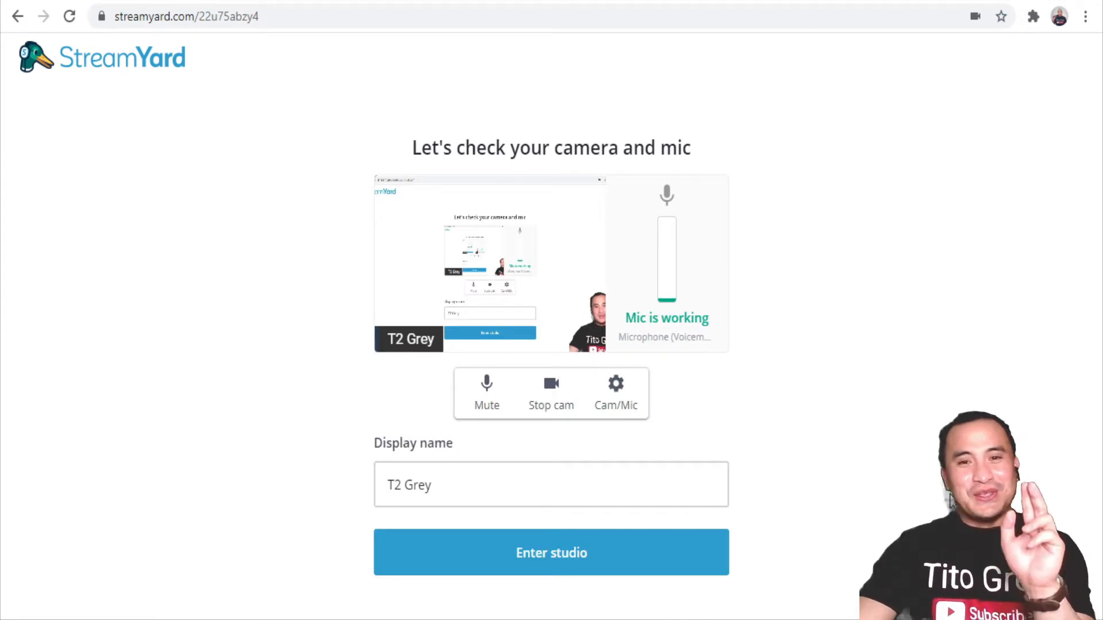
mouse_move(836, 531)
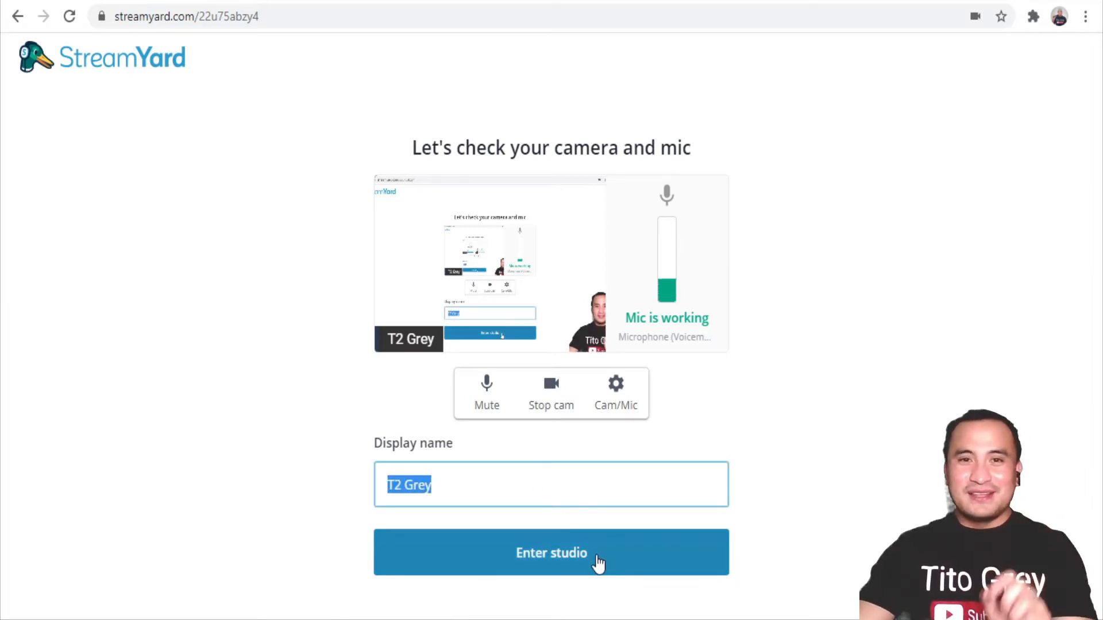
left_click(550, 552)
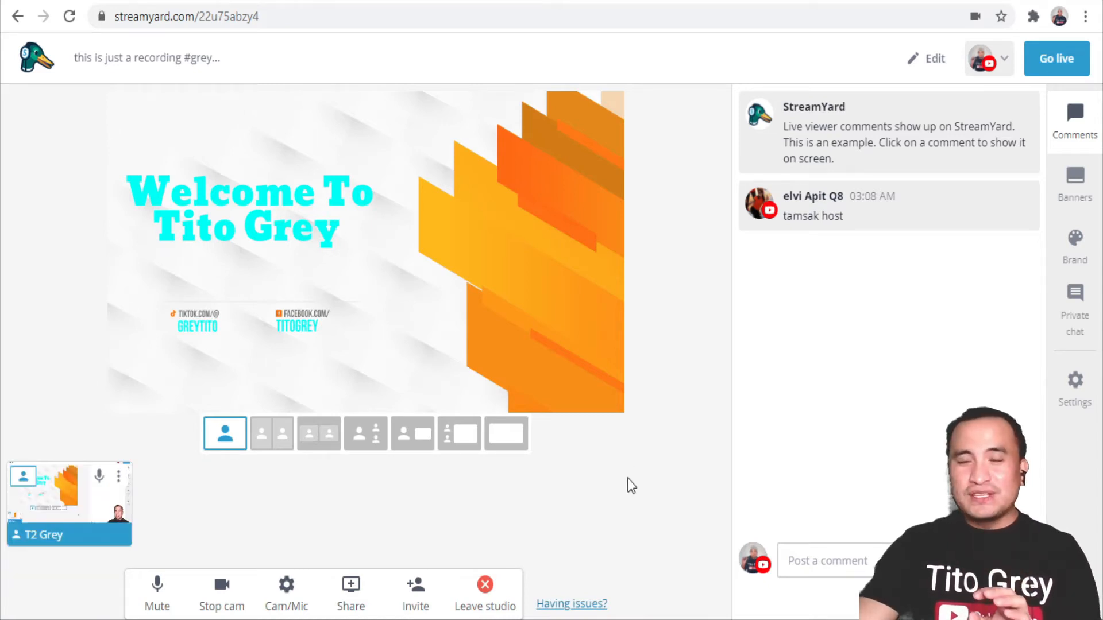
mouse_move(755, 359)
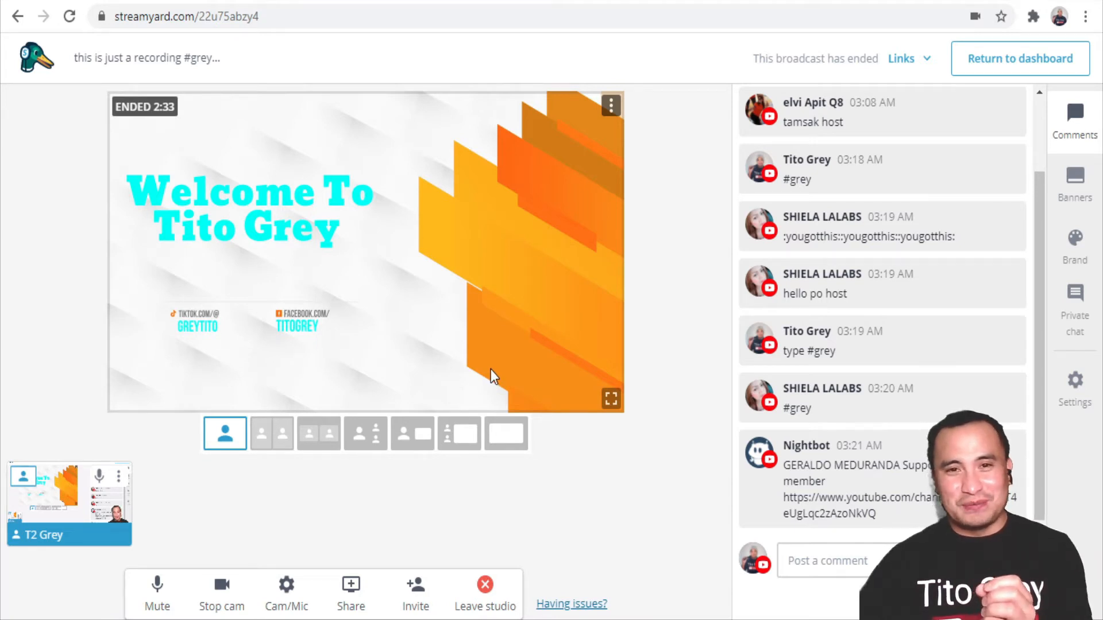
mouse_move(497, 5)
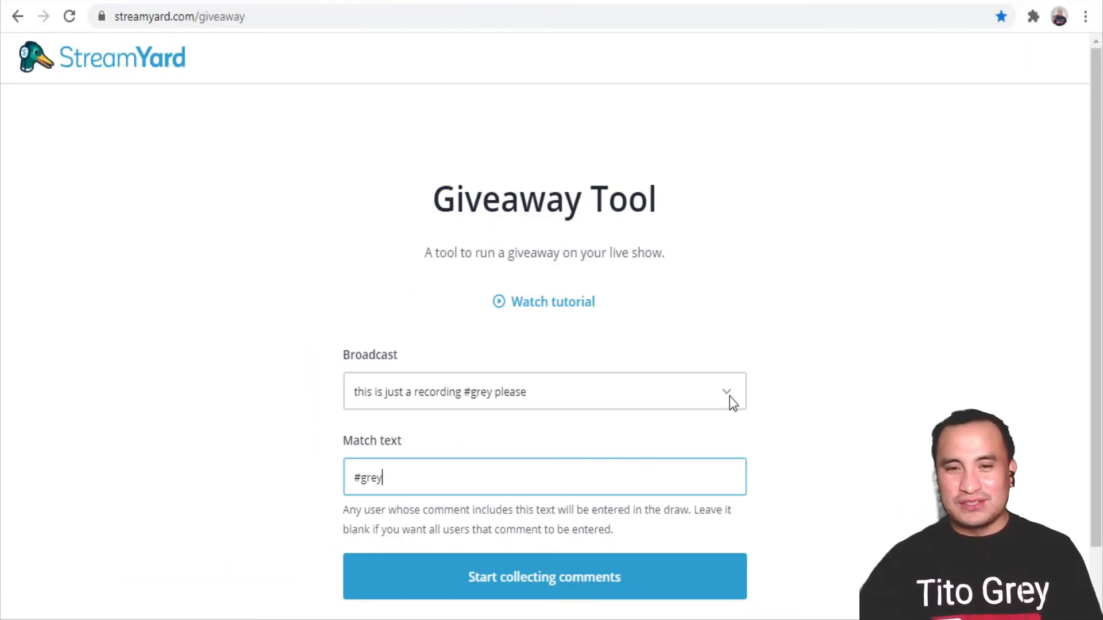
Choose the 'this is just a recording #grey please' broadcast as the giveaway source.
left_click(543, 392)
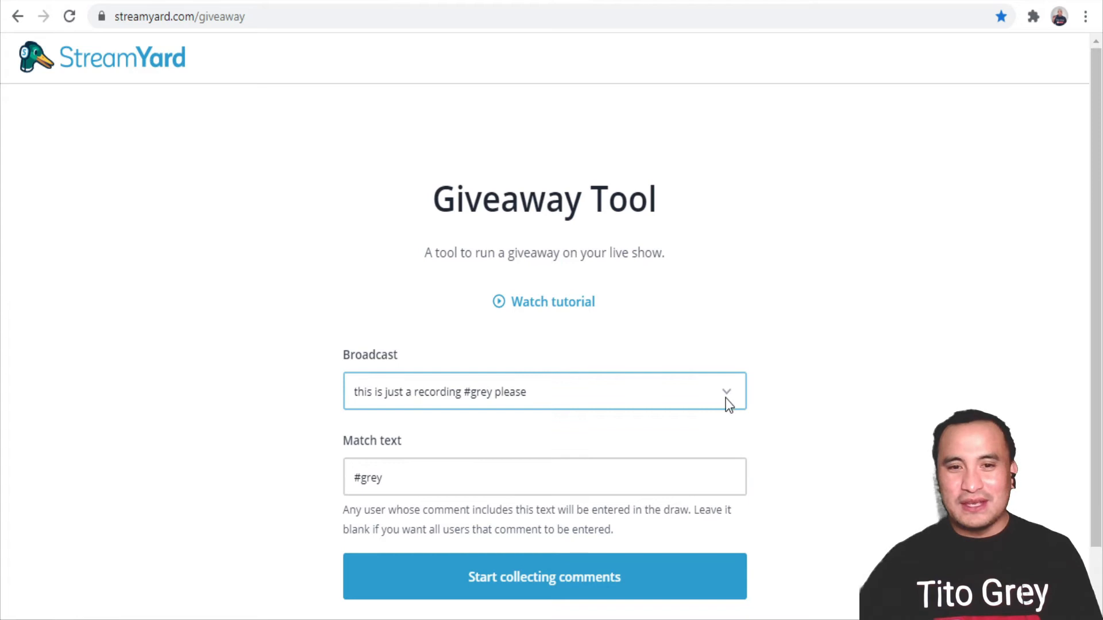
mouse_move(716, 450)
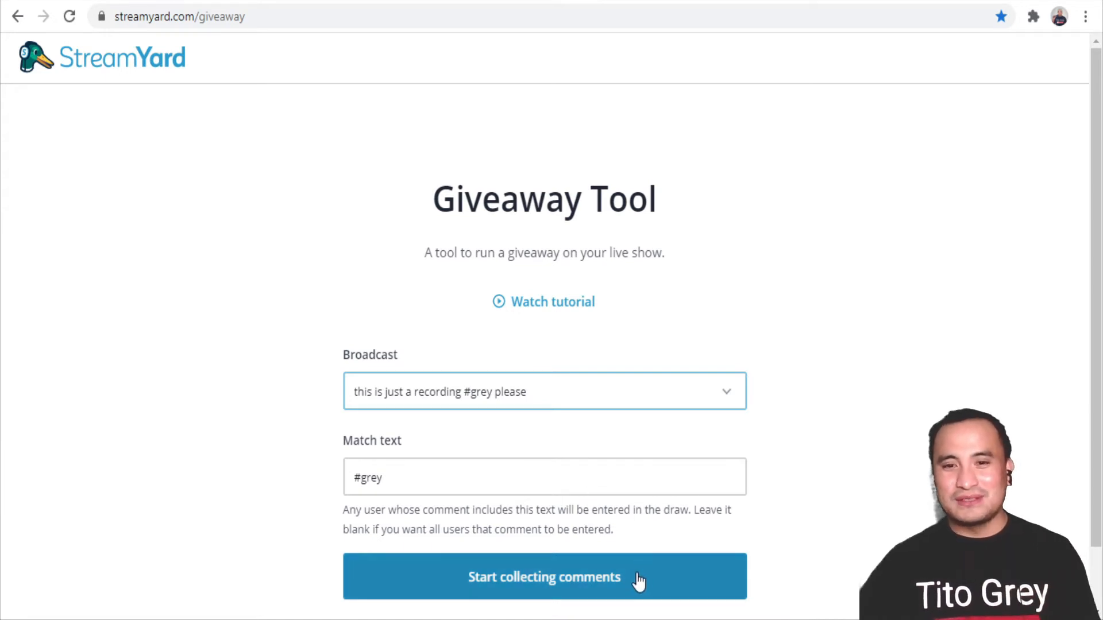
left_click(543, 577)
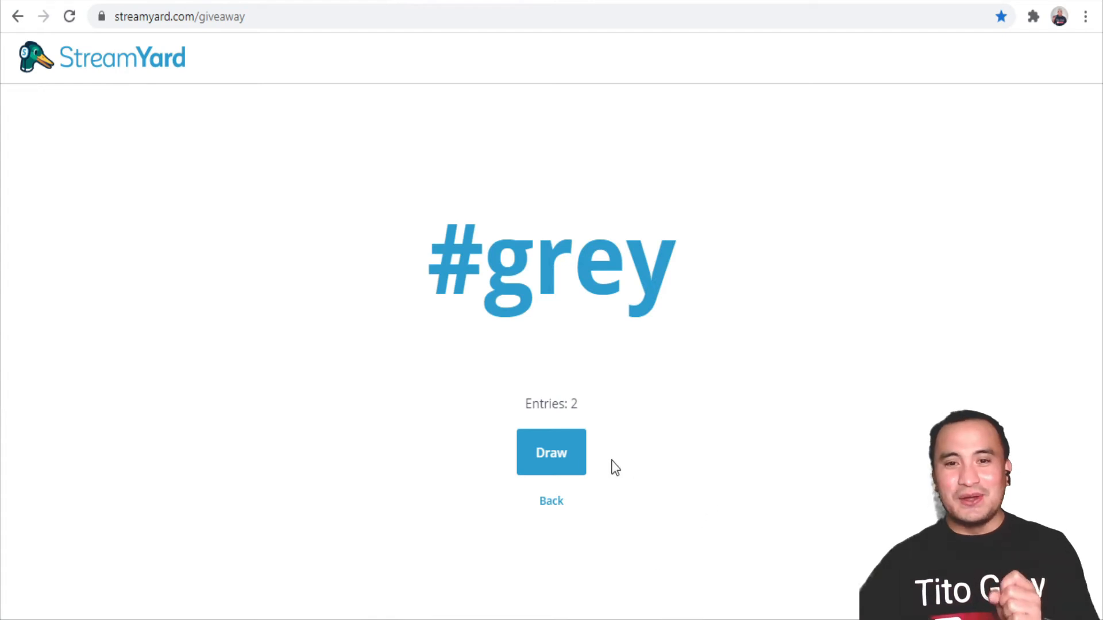
left_click(550, 452)
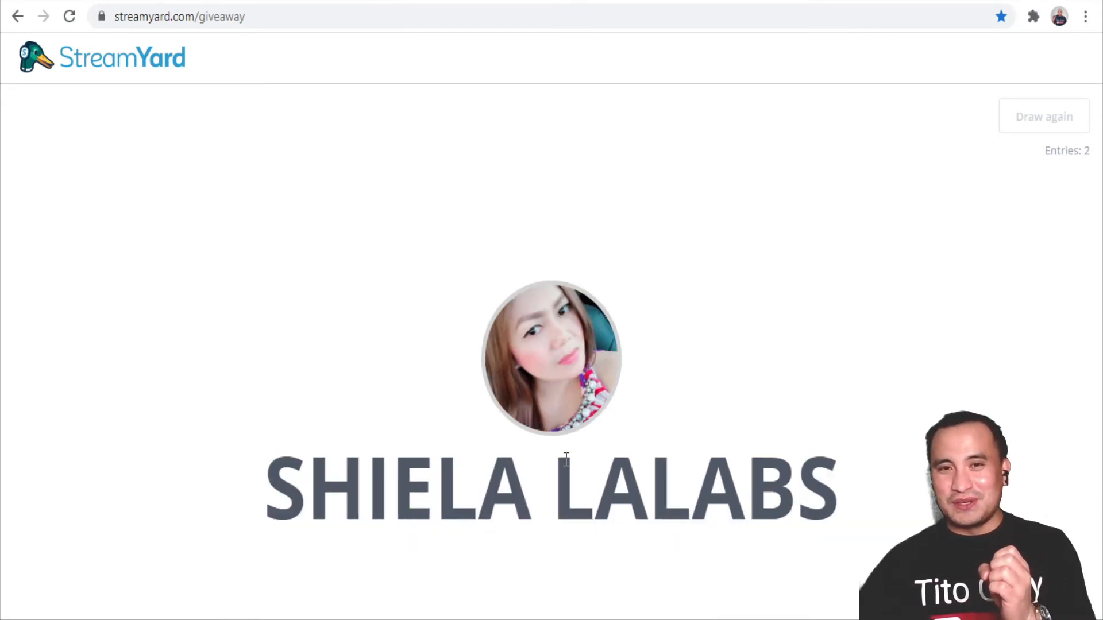
left_click(1044, 116)
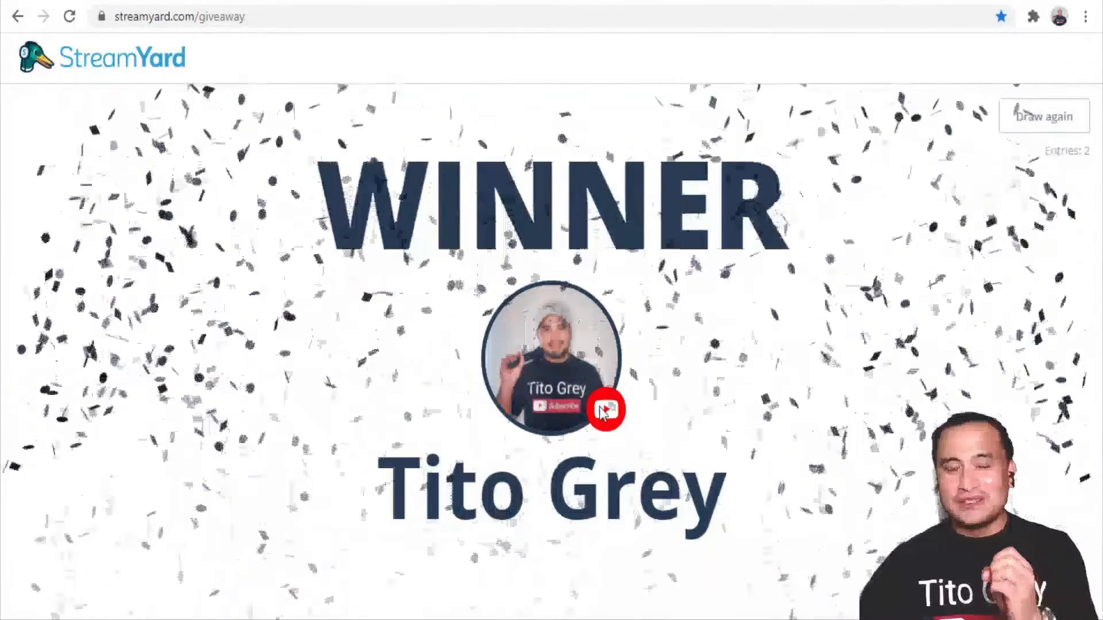
mouse_move(1007, 159)
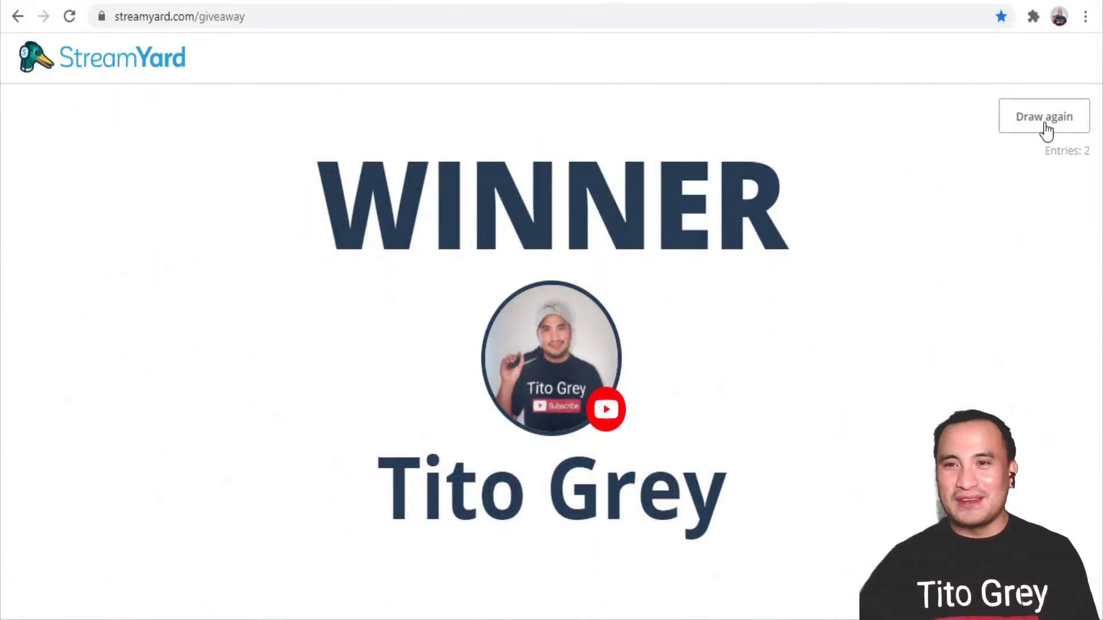
left_click(1043, 116)
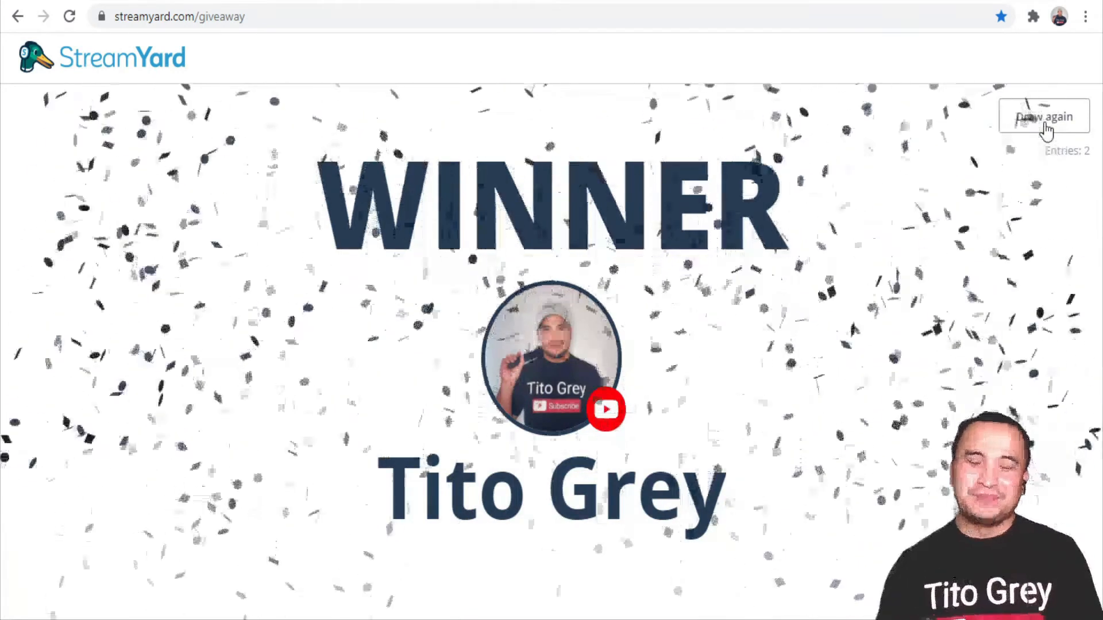
left_click(1044, 117)
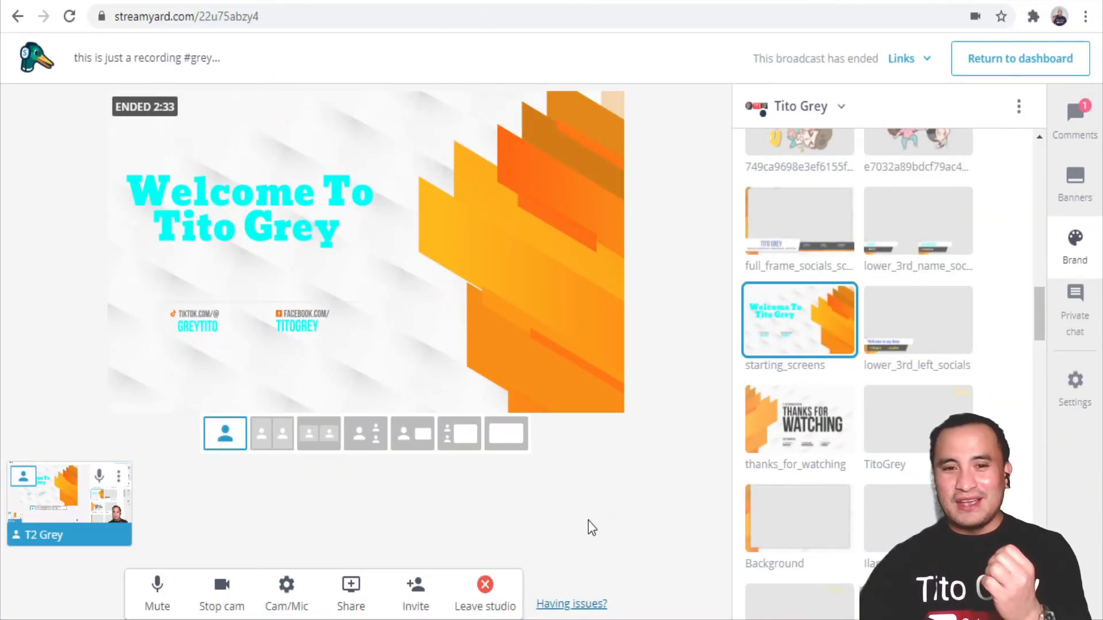
mouse_move(398, 566)
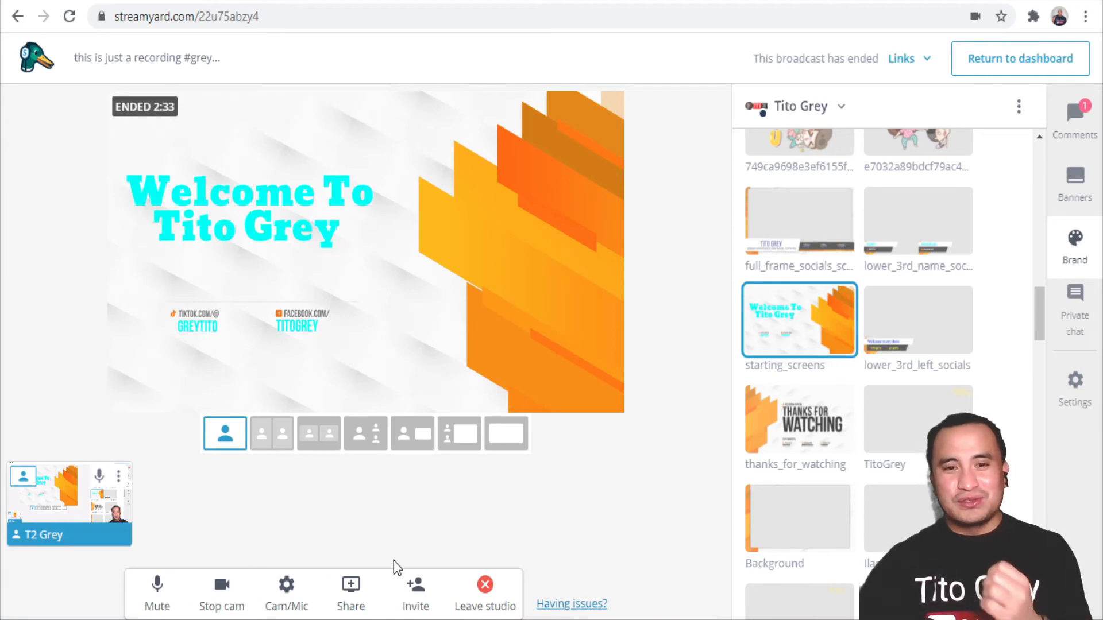
Start a screen share from the studio toolbar, bringing up the what-to-share prompt.
left_click(350, 594)
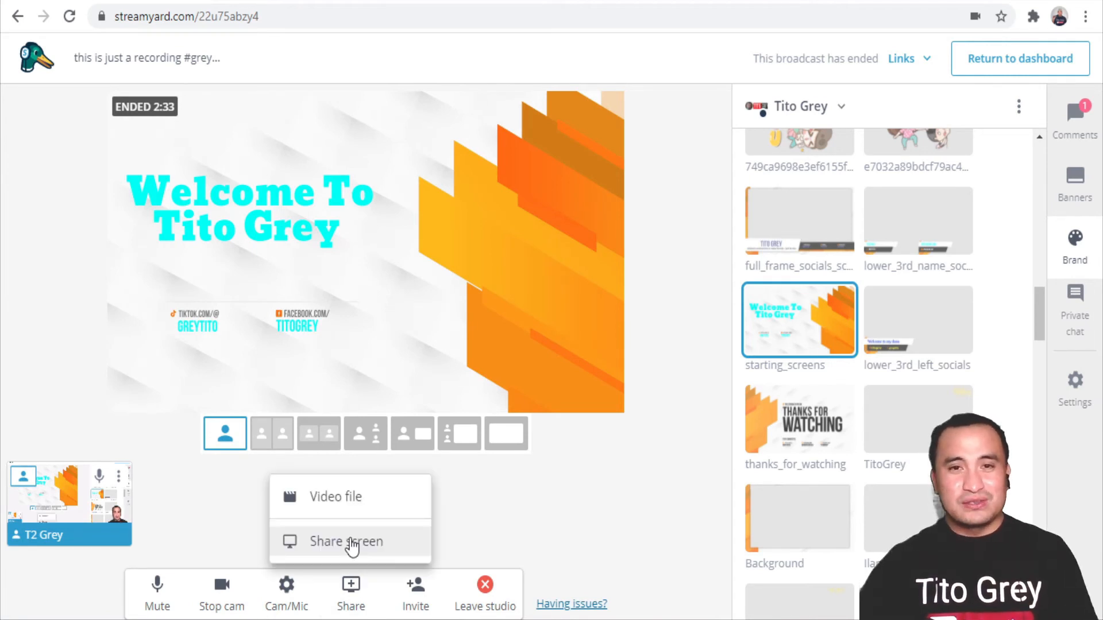
left_click(345, 541)
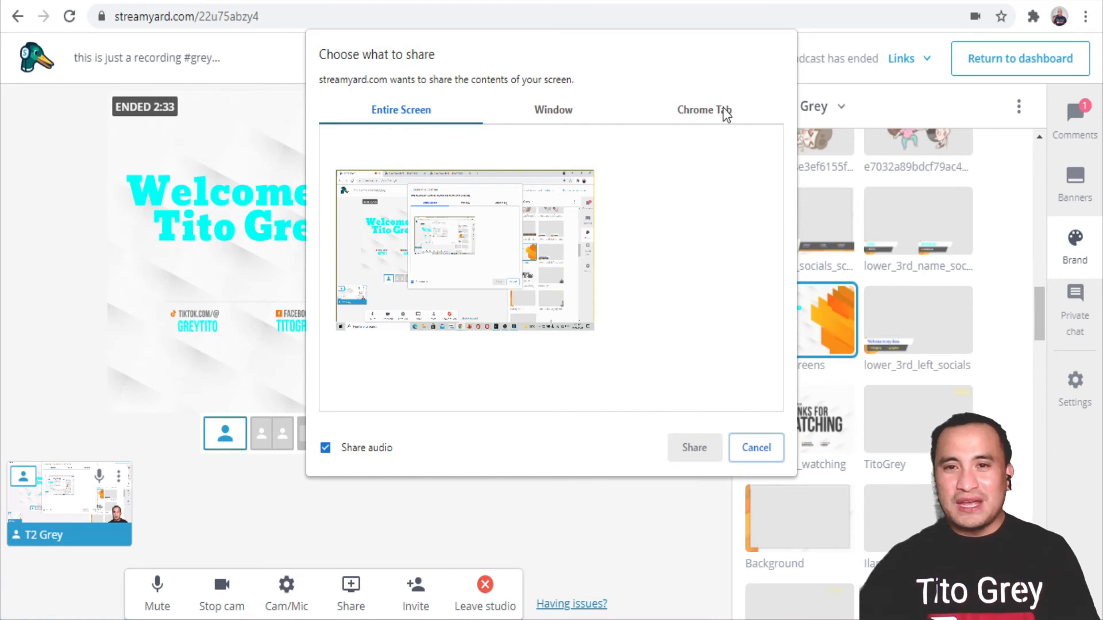